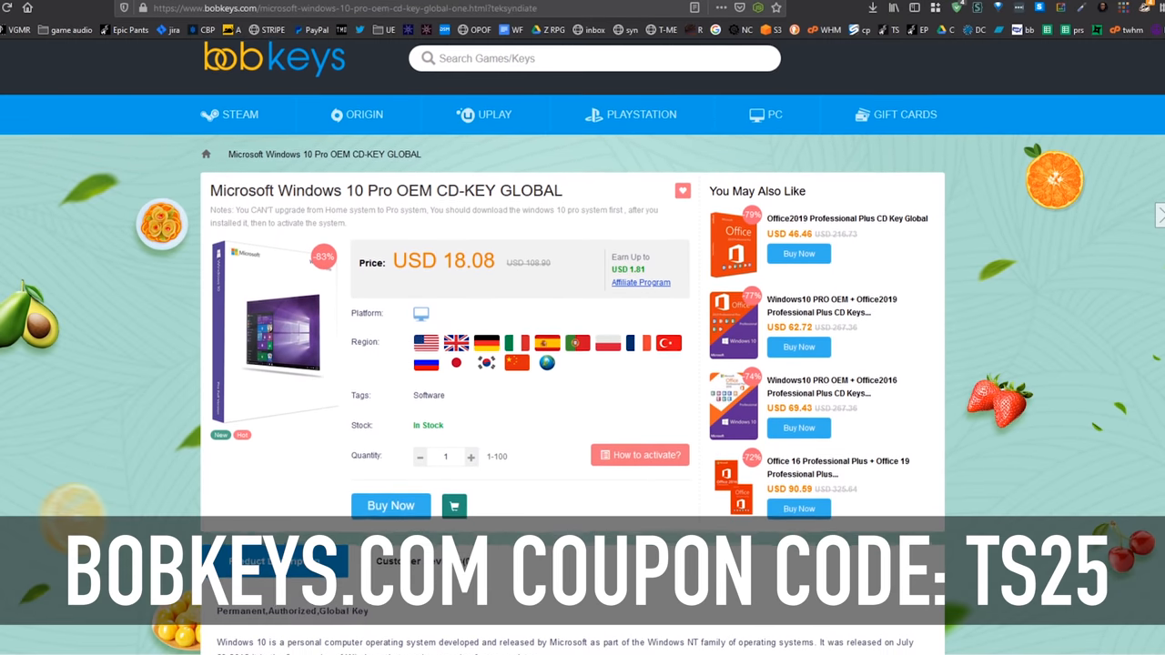
# Browse down the Windows 10 page and open the Office2019 Professional Plus CD Key Global listing.
pyautogui.scroll(-3)
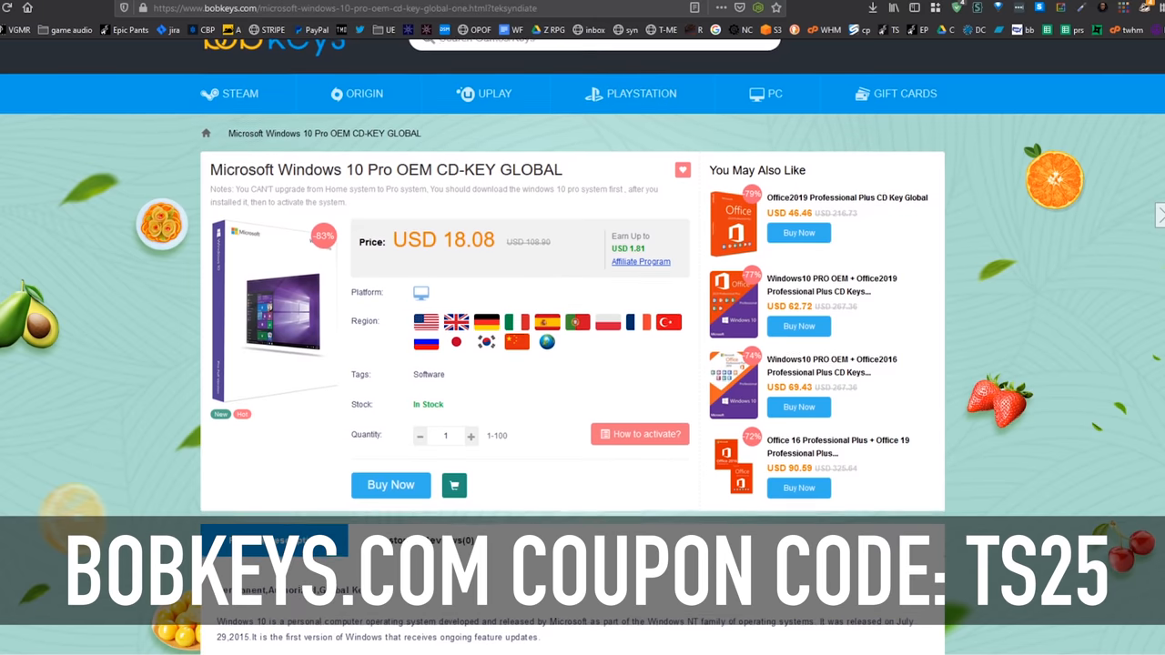
pyautogui.scroll(-3)
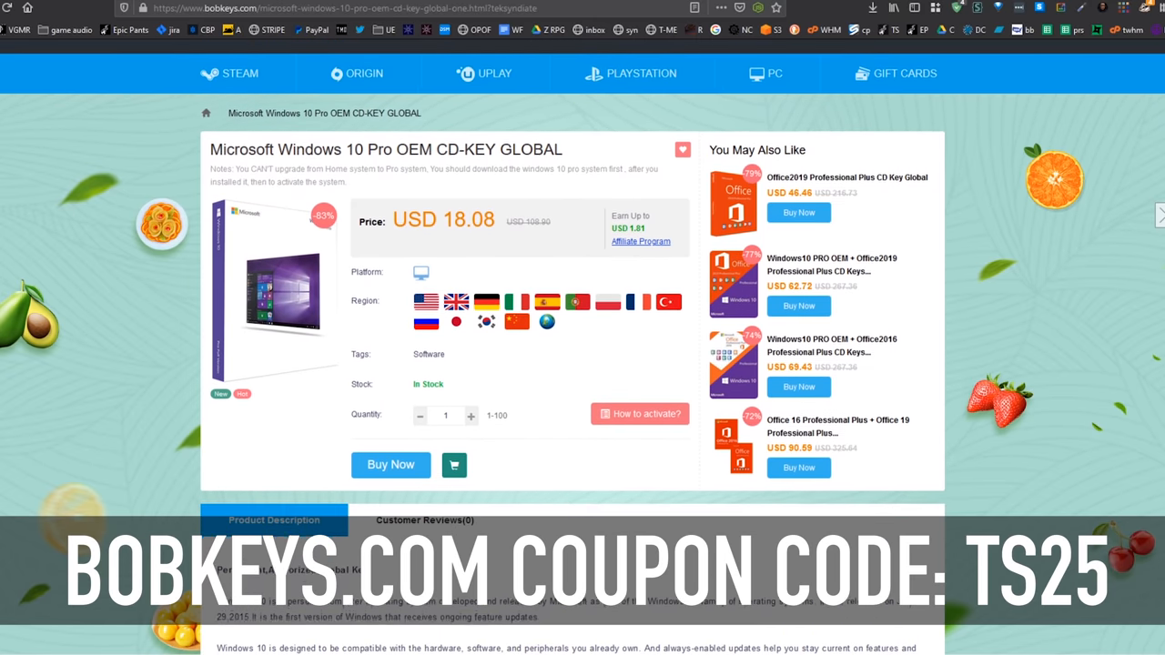
pyautogui.scroll(-3)
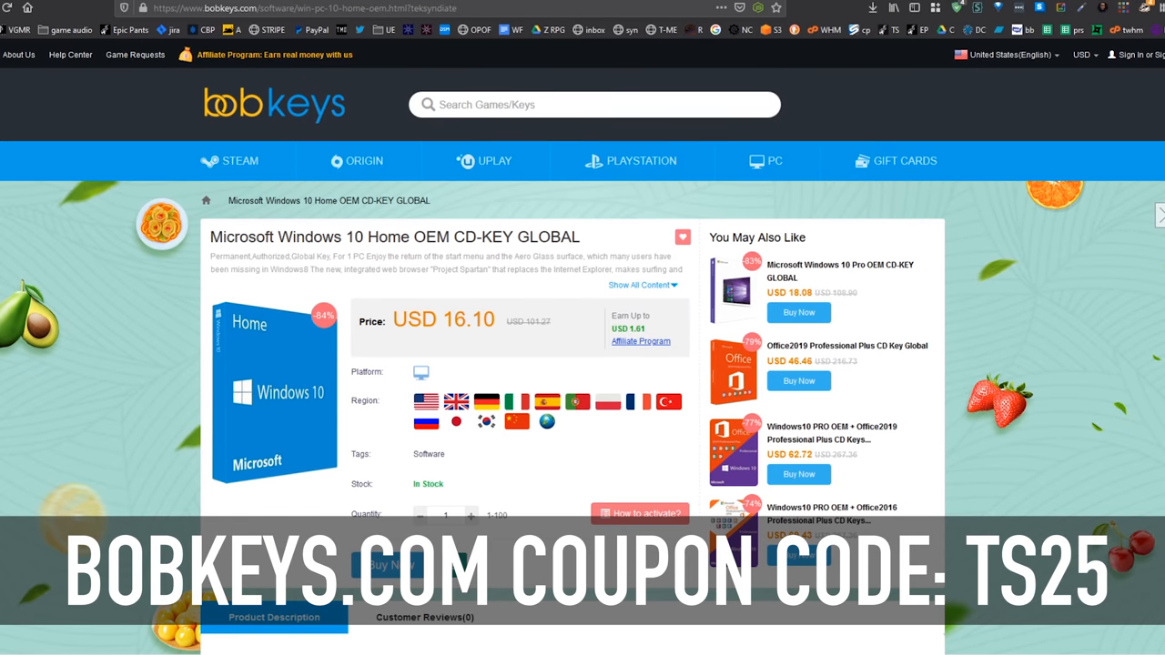
pyautogui.click(846, 353)
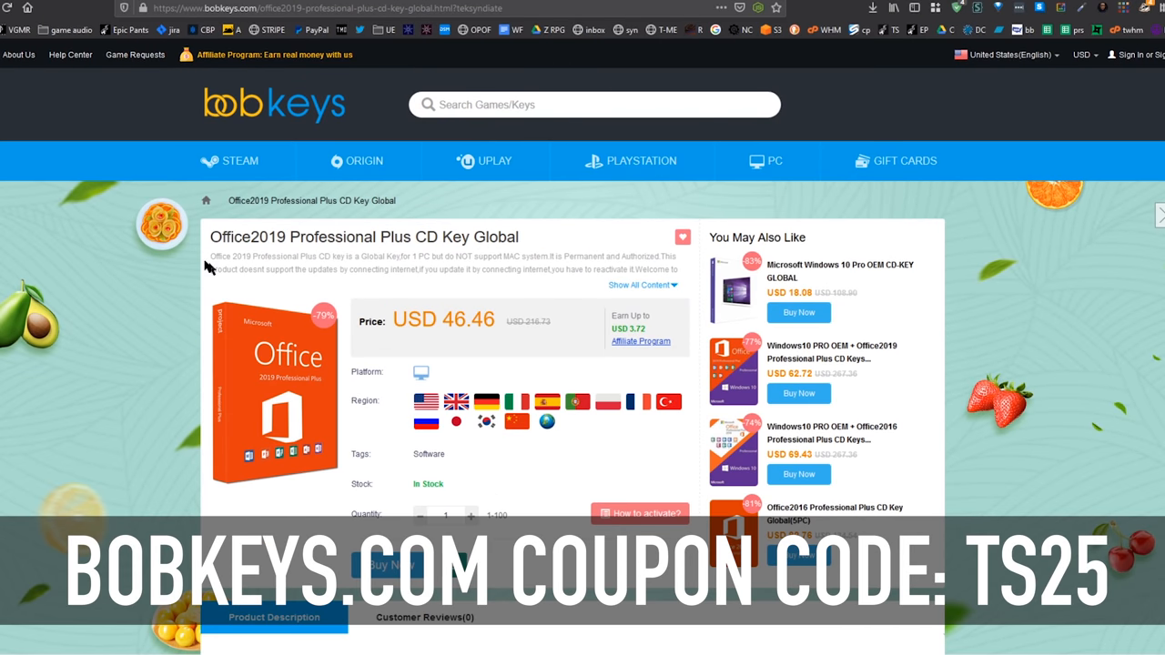
pyautogui.moveTo(411, 464)
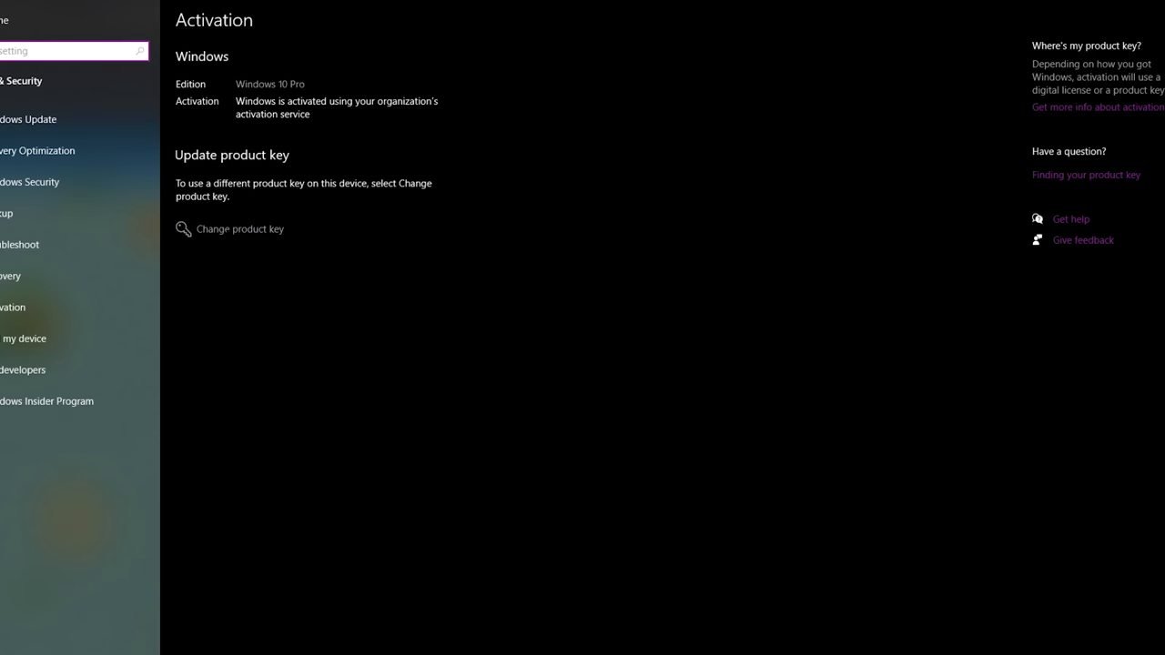
# Choose Change product key on the Activation page to bring up the Enter a product key dialog.
pyautogui.click(240, 229)
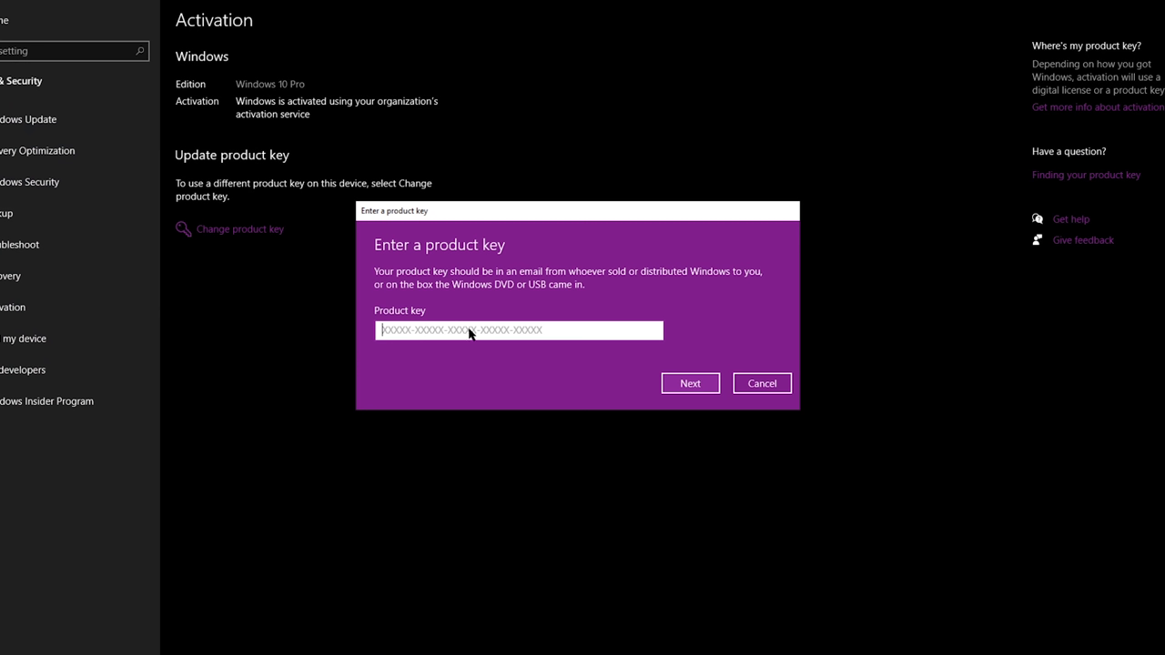
pyautogui.moveTo(215, 322)
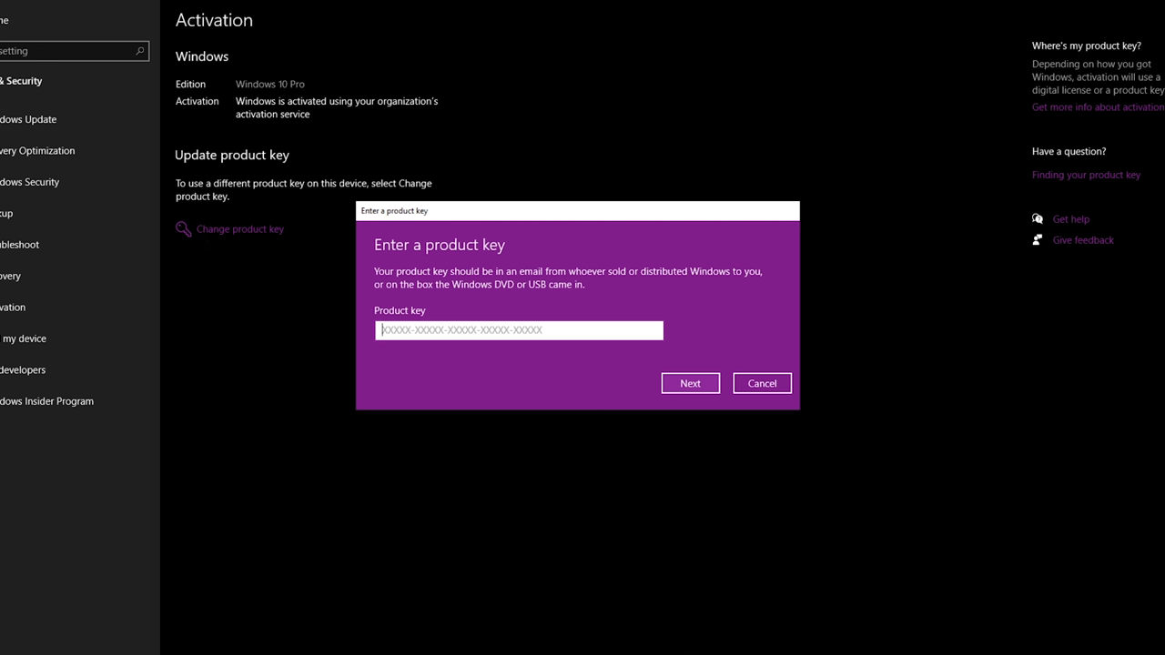
pyautogui.moveTo(475, 270)
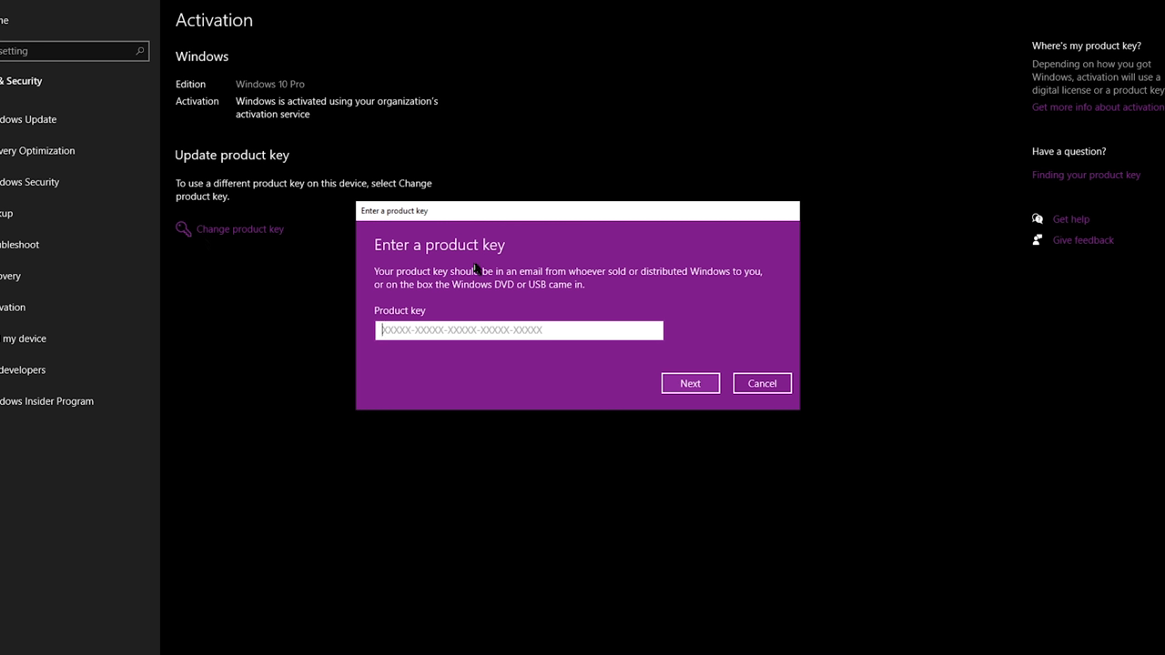
pyautogui.moveTo(624, 371)
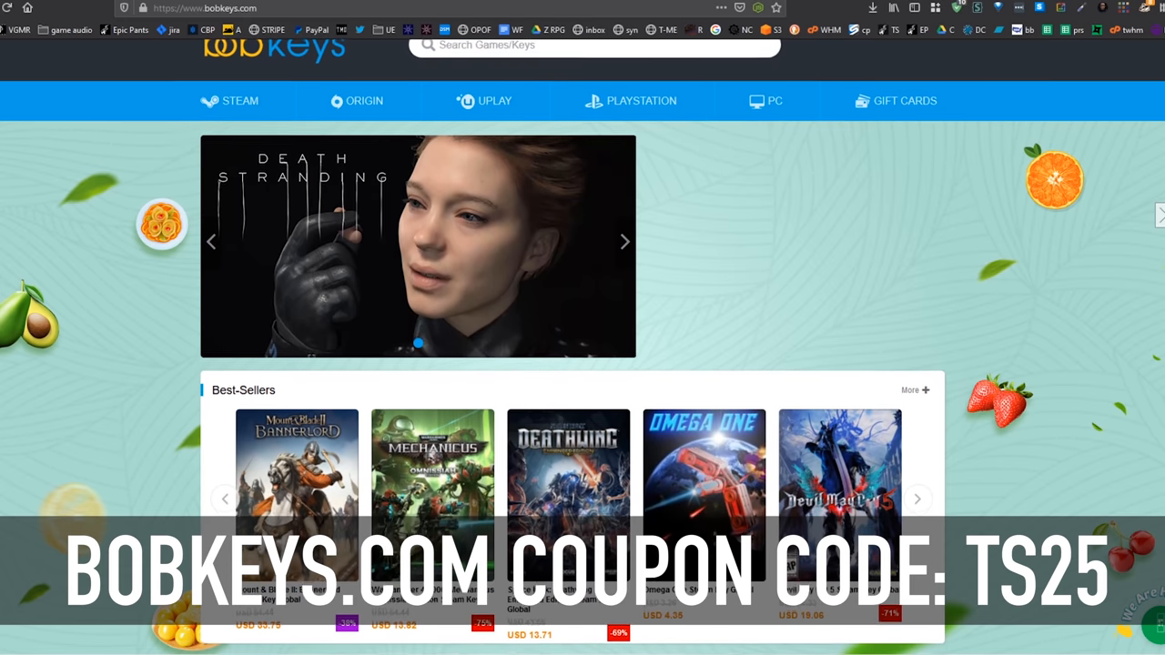
# Switch to the Bobkeys.com tab showing its homepage with the Best-Sellers row.
pyautogui.click(137, 11)
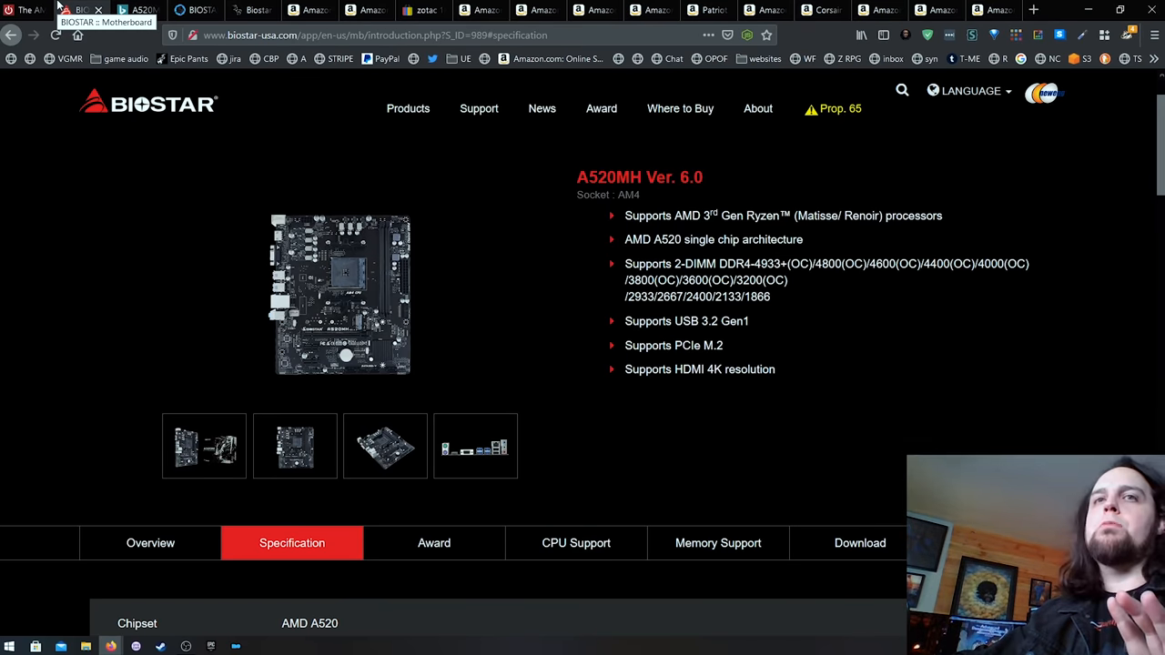
# Switch to the Biostar tab with the A520MH Ver. 6.0 motherboard specification page.
pyautogui.click(308, 11)
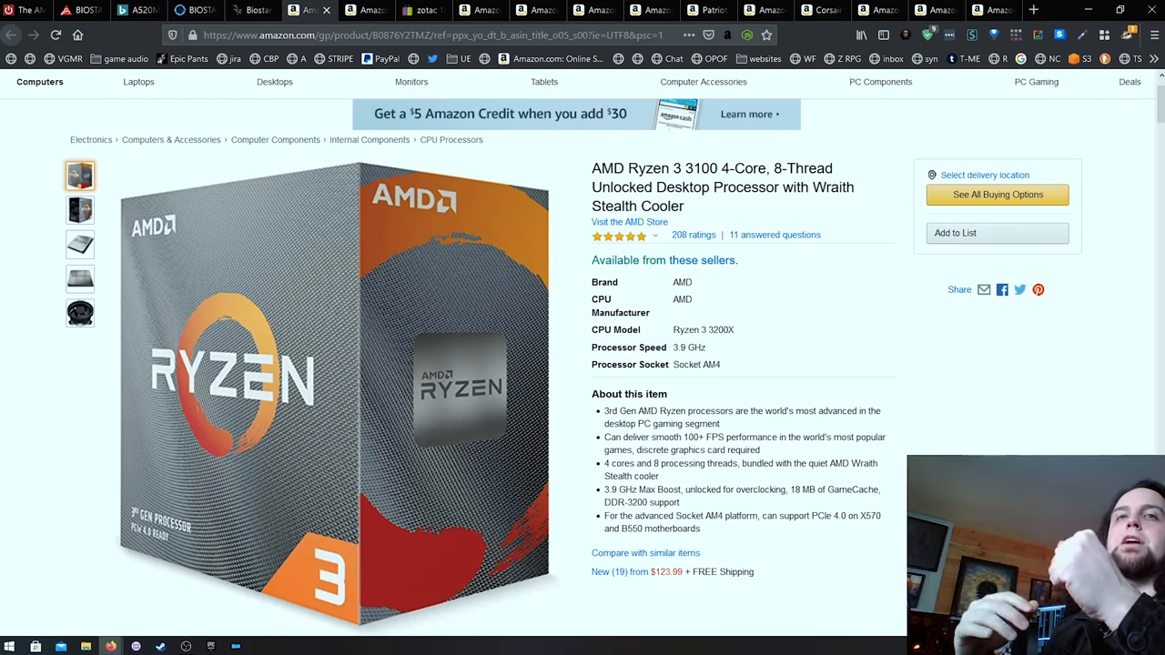
# Switch to the Amazon tab with the AMD Ryzen 3 3100 4-core processor listing.
pyautogui.click(422, 11)
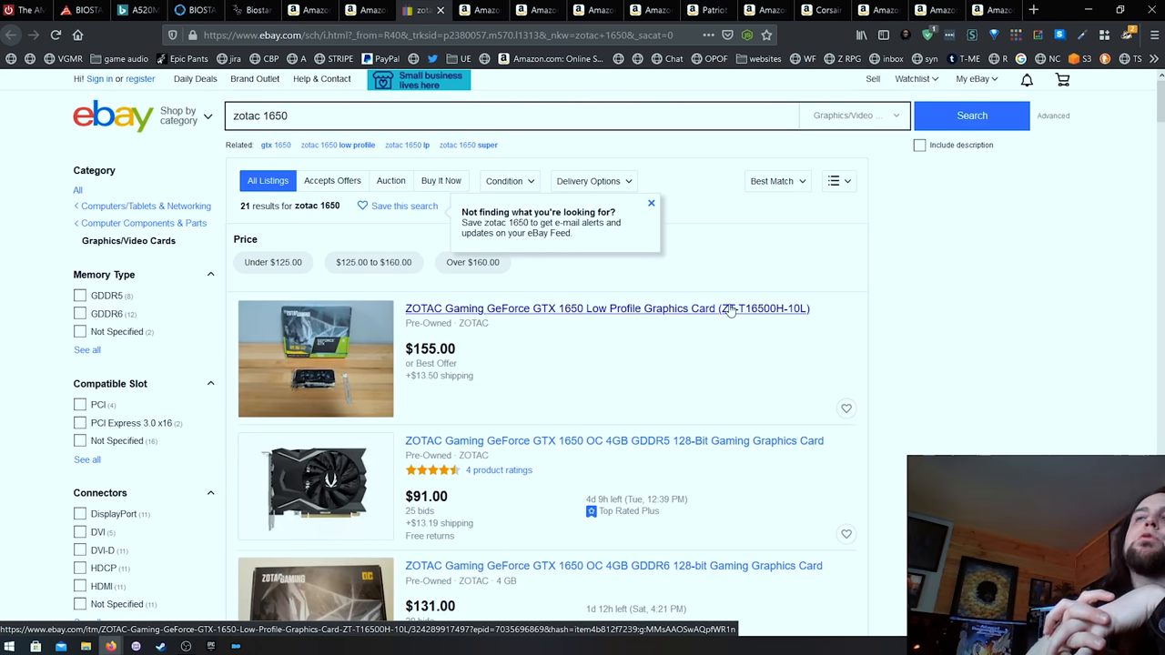
# Switch to the eBay tab listing ZOTAC GeForce GTX 1650 cards from $91 to $155.
pyautogui.click(480, 11)
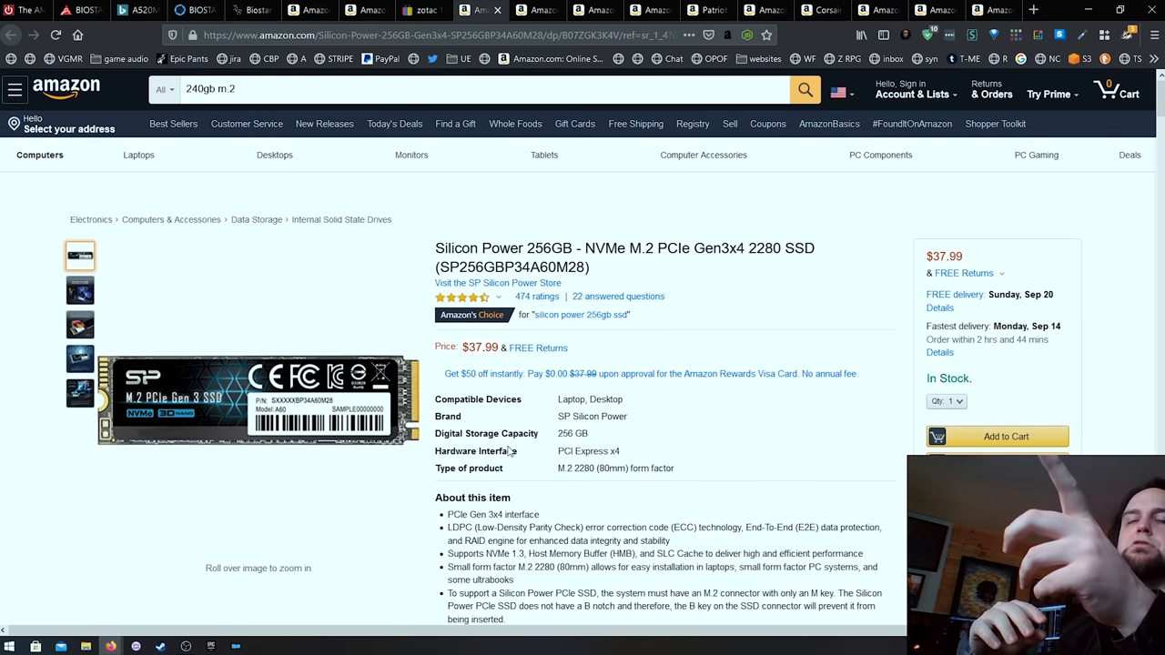
pyautogui.scroll(-3)
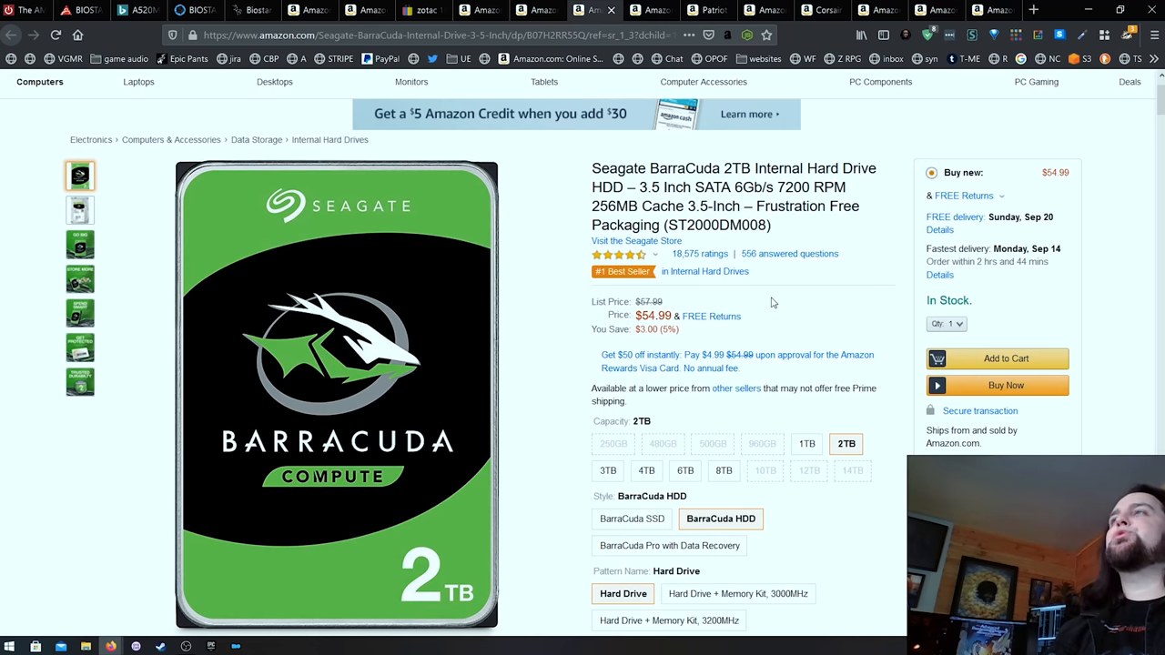
pyautogui.moveTo(784, 311)
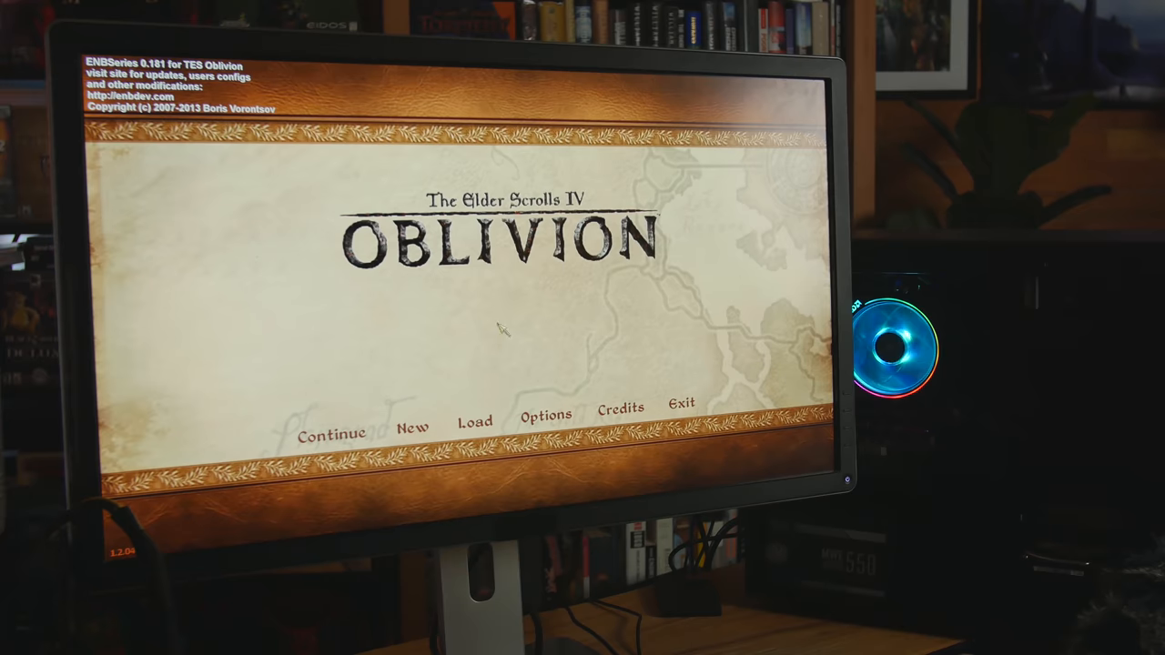
pyautogui.moveTo(411, 426)
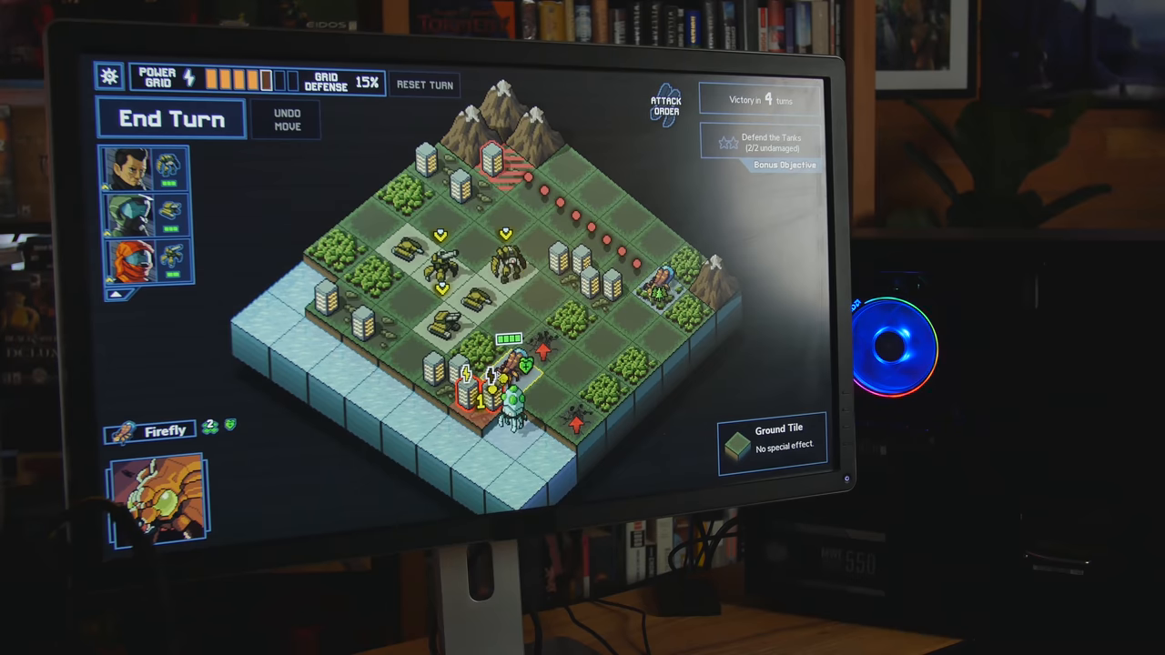
# Reposition a mech on the island, then end the turn to bring up the confirmation warning.
pyautogui.click(142, 219)
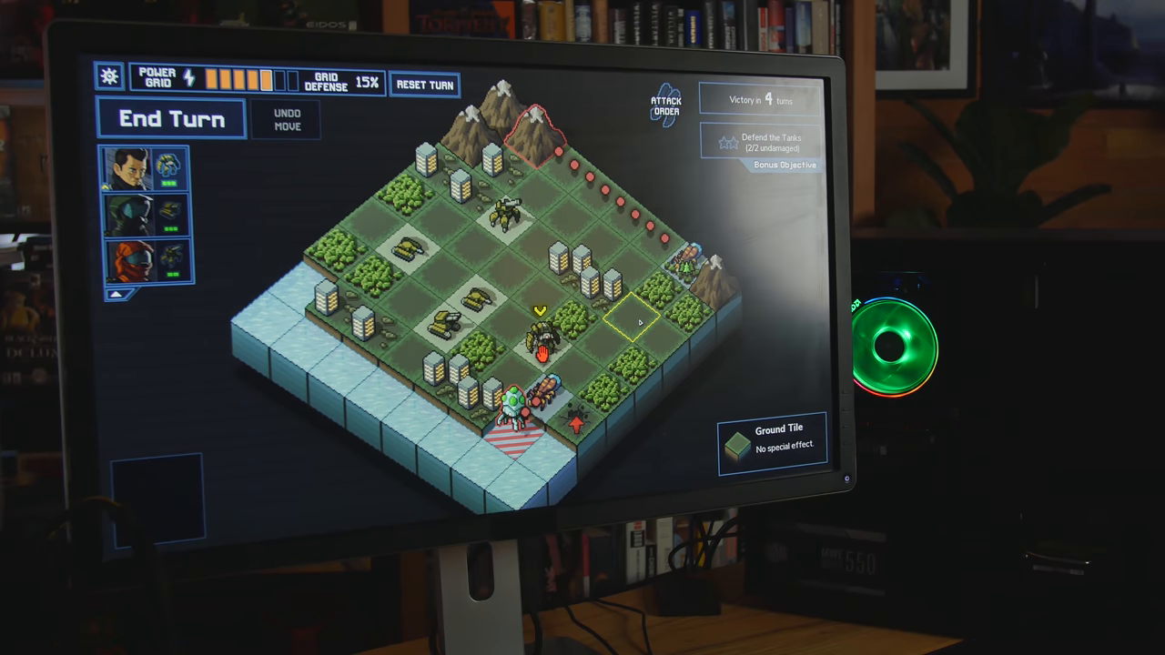
pyautogui.click(171, 120)
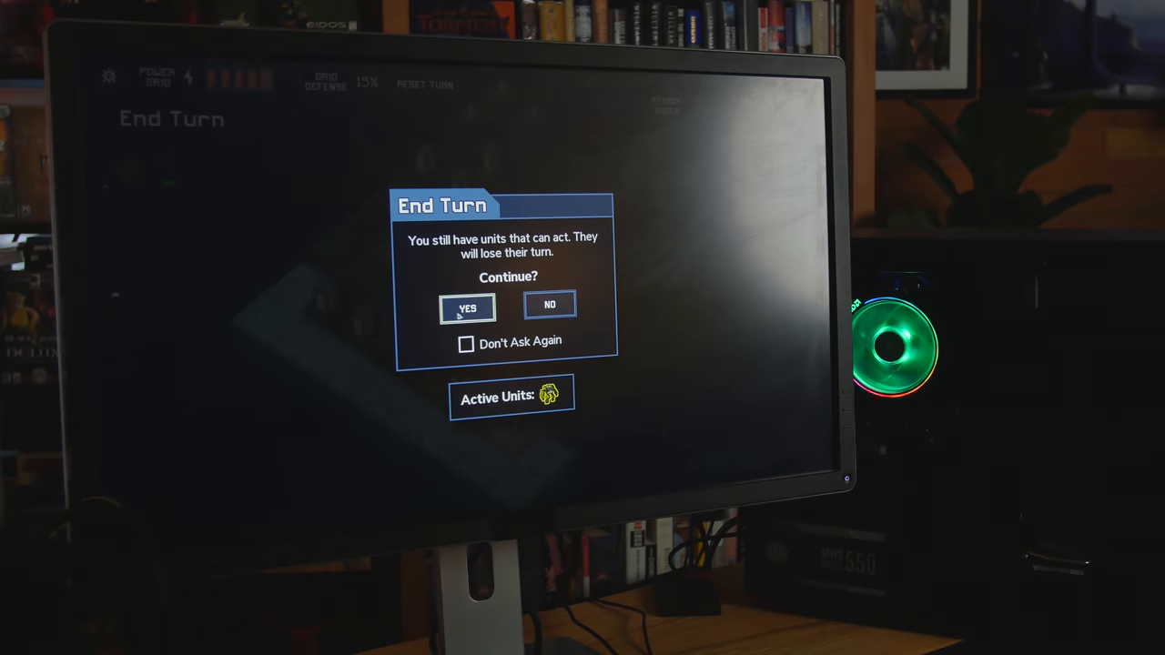